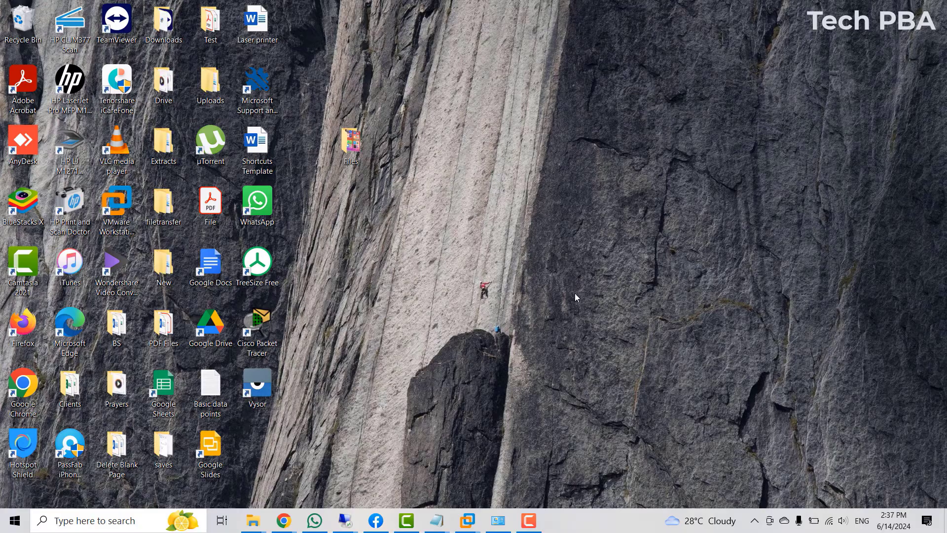
mouse_move(574, 273)
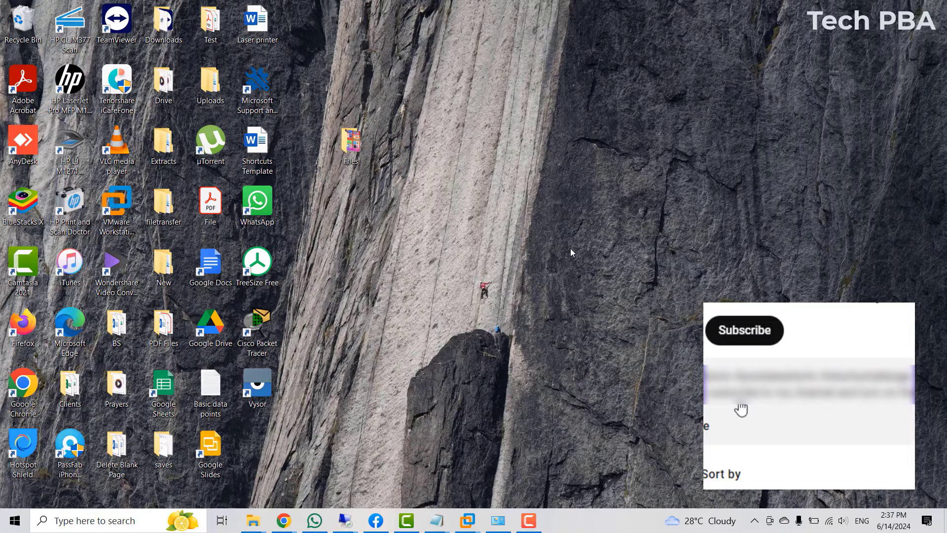
Focus the taskbar search box and begin a search
left_click(743, 331)
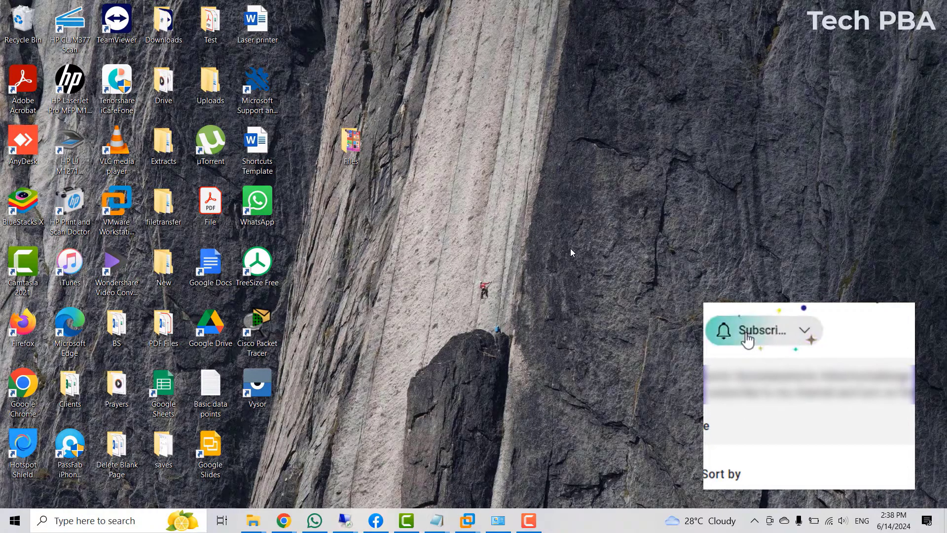
left_click(762, 330)
type("s")
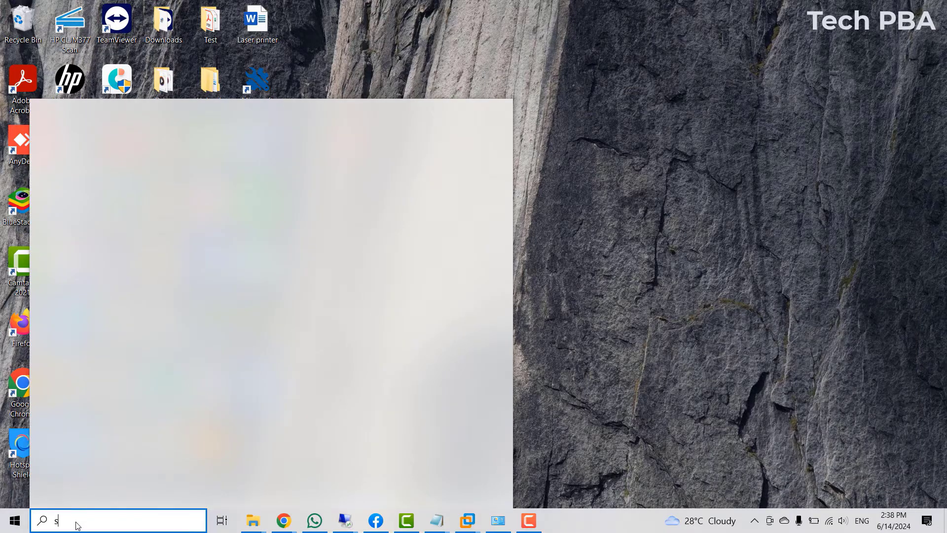
Search 'store' in Windows Search and launch Microsoft Store from the Apps results
type("tore")
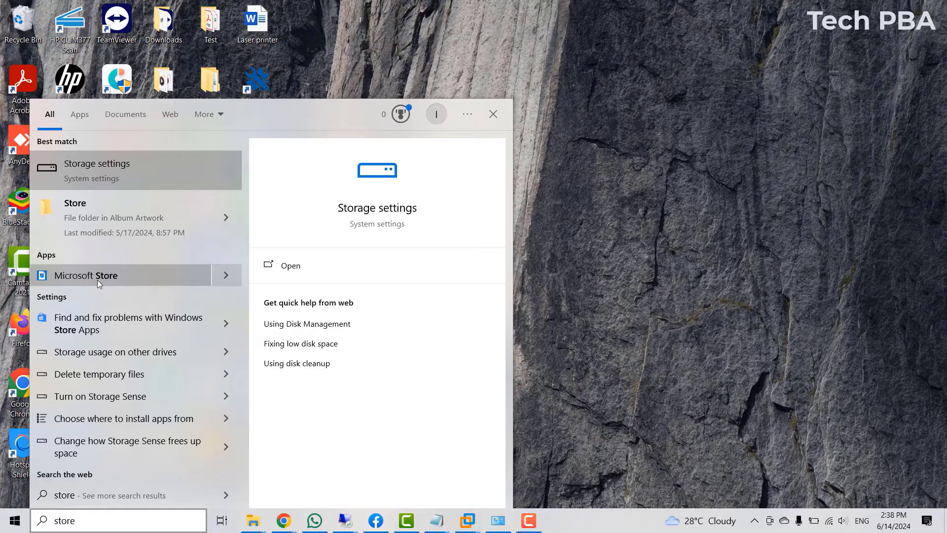
left_click(86, 275)
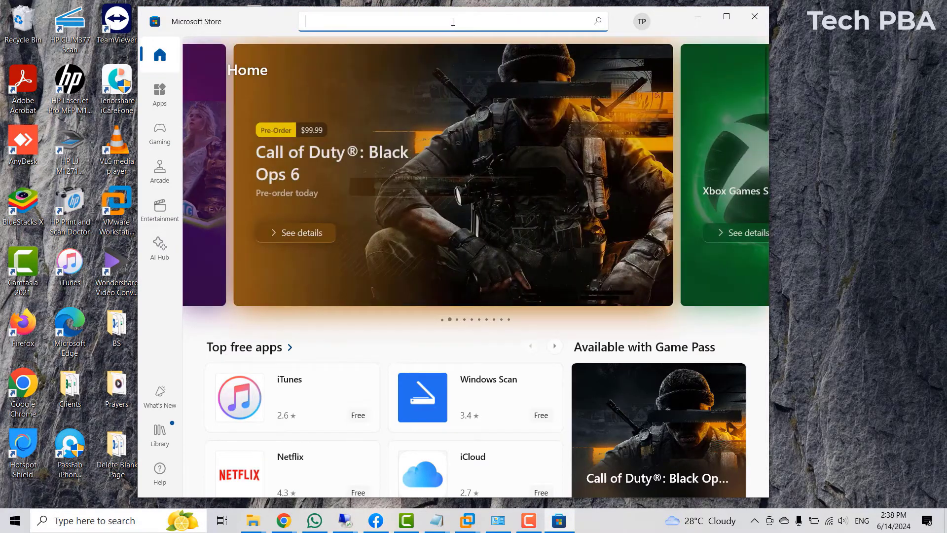
Search the Store for 'microsoft teams', view the Teams listing, then return to the desktop
type("tea")
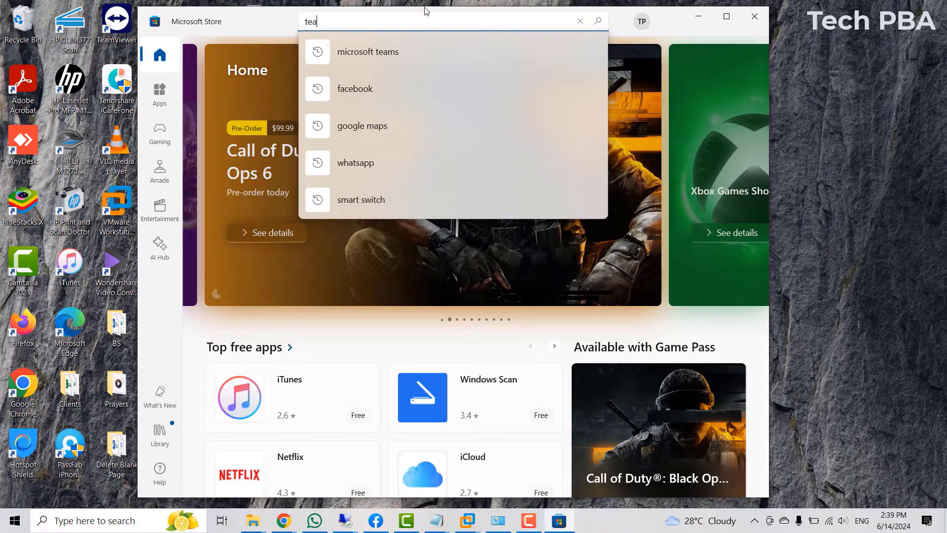
type("ms")
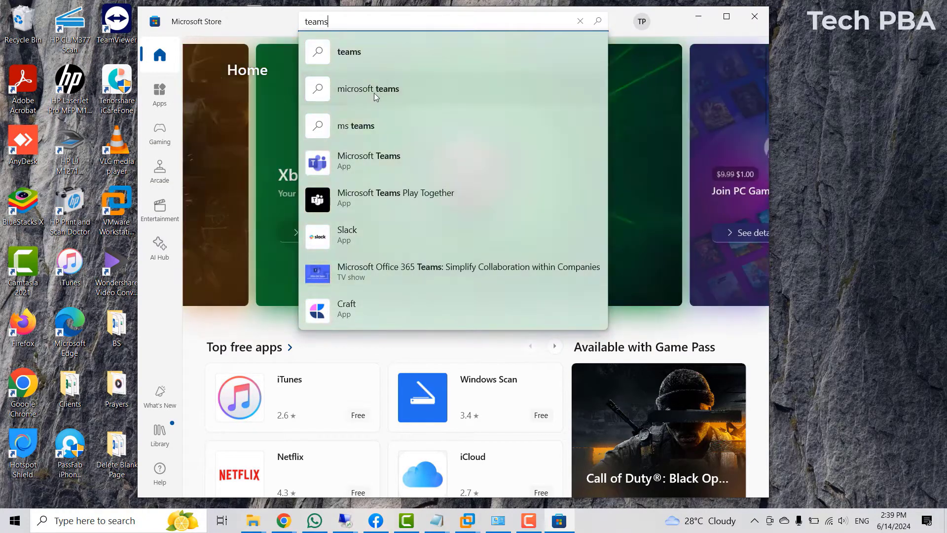
left_click(368, 88)
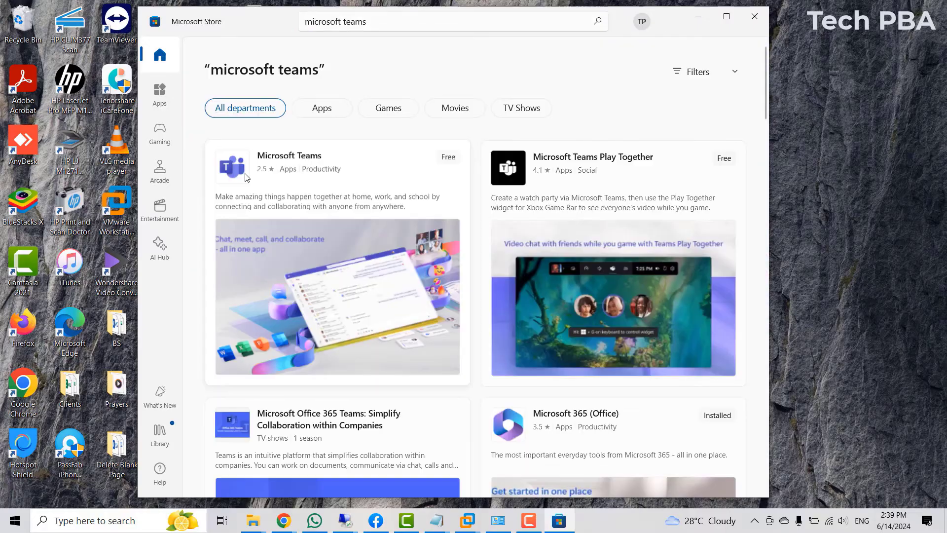
left_click(289, 155)
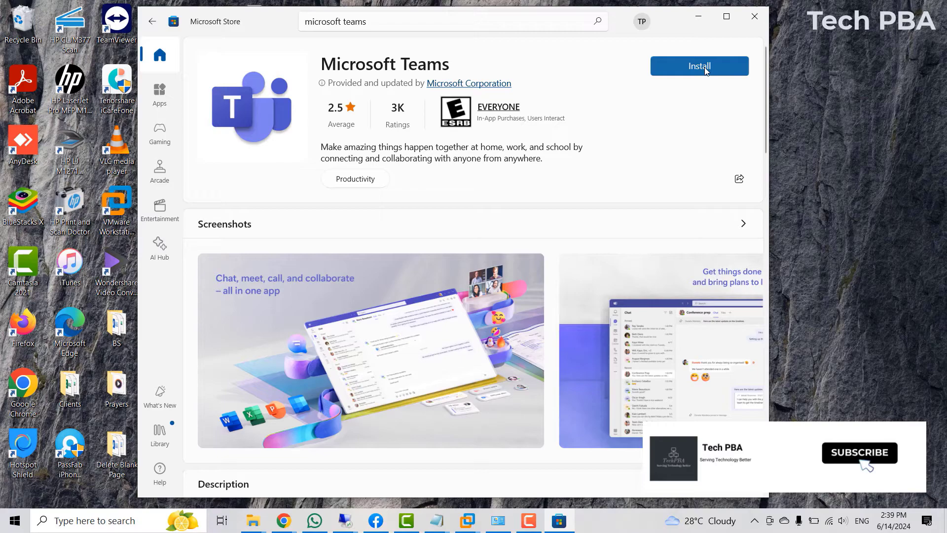
mouse_move(762, 62)
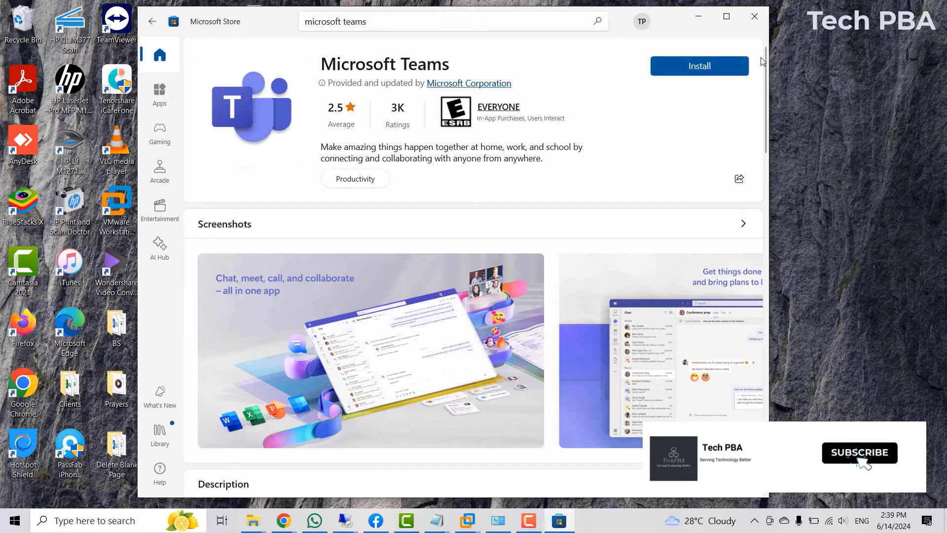
left_click(753, 17)
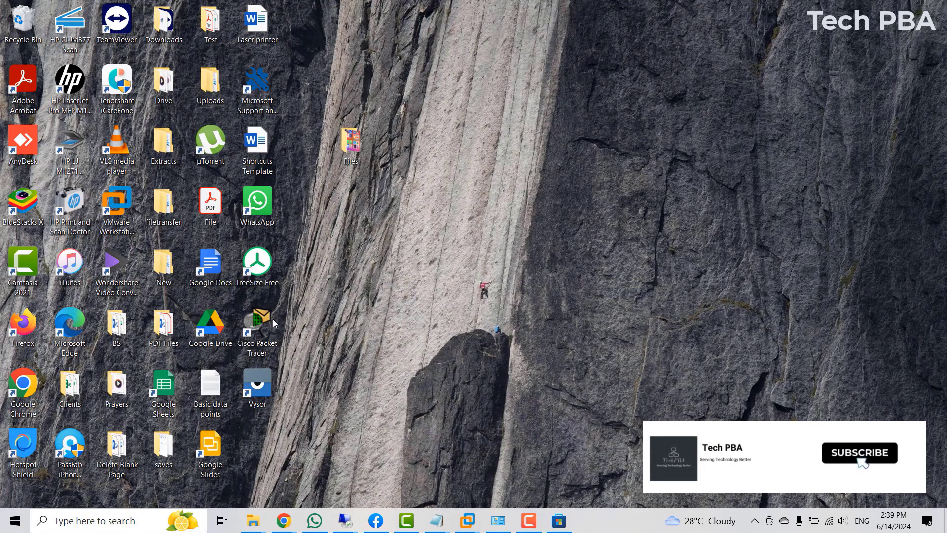
mouse_move(283, 520)
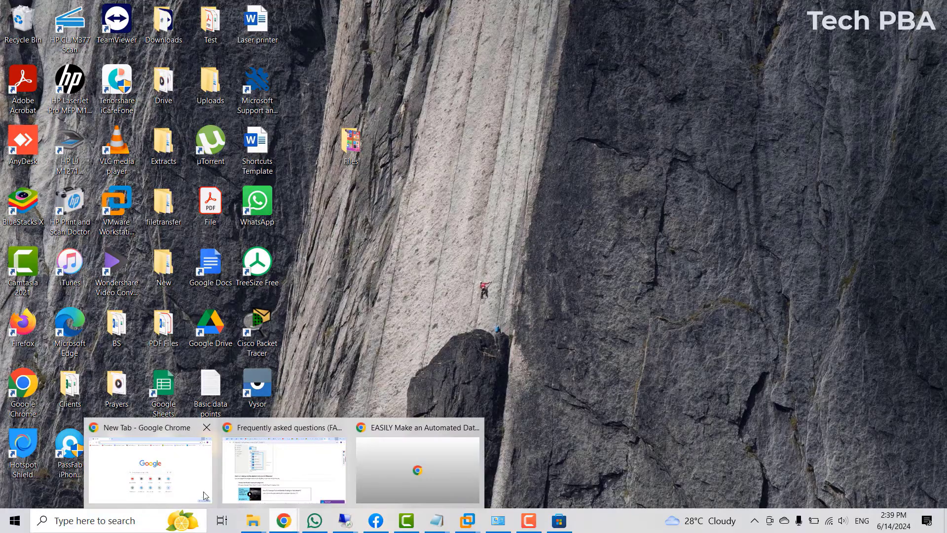
In Chrome, run a Google search for 'download microsoft teams'
left_click(150, 467)
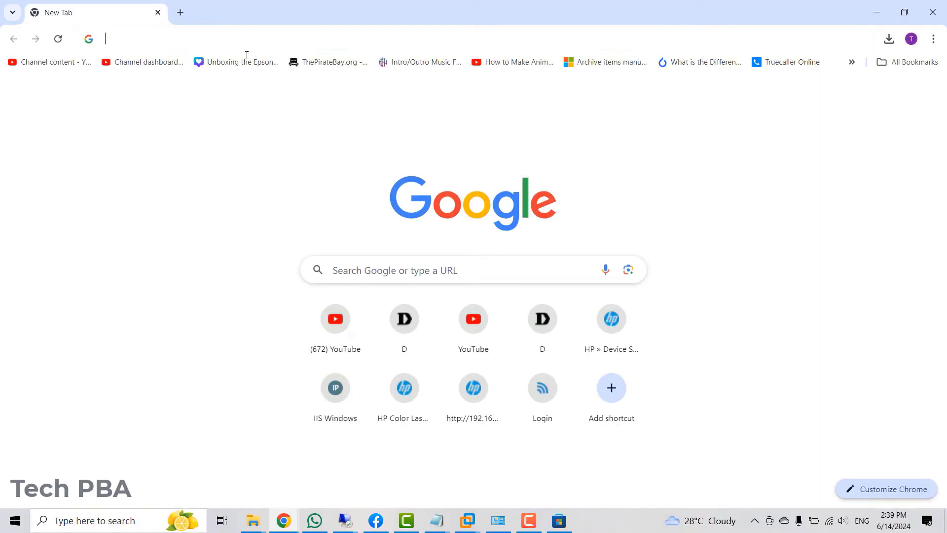
type("downlod mic")
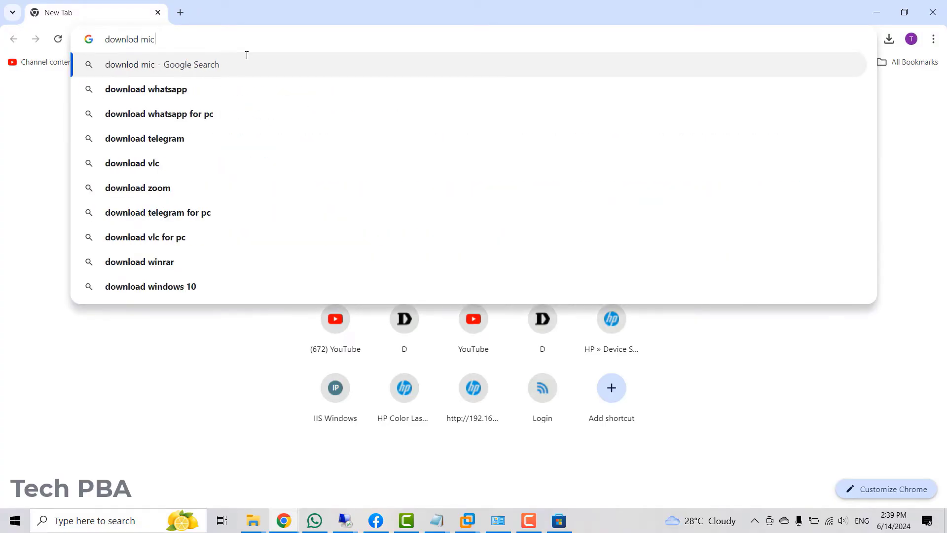
type("rosoft")
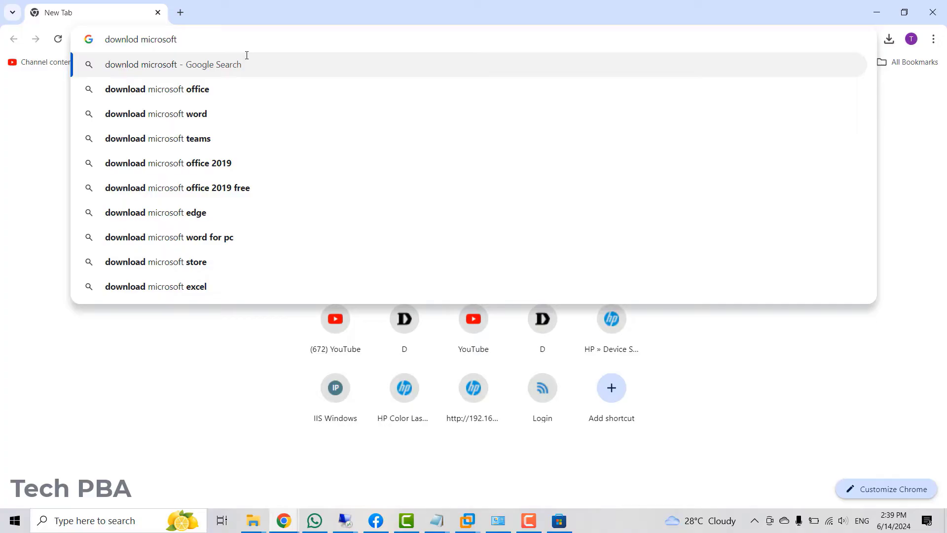
left_click(159, 138)
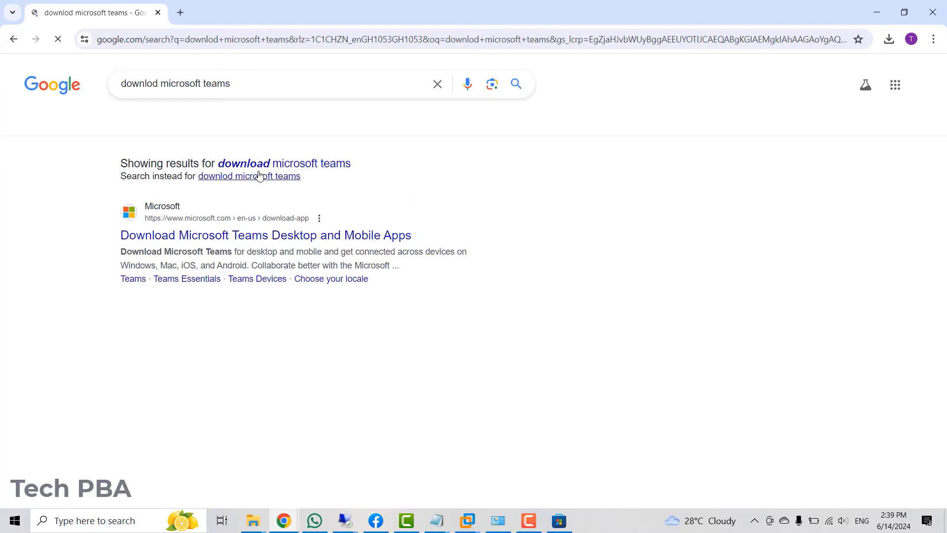
Open Microsoft's official Teams download result in a new tab
right_click(266, 235)
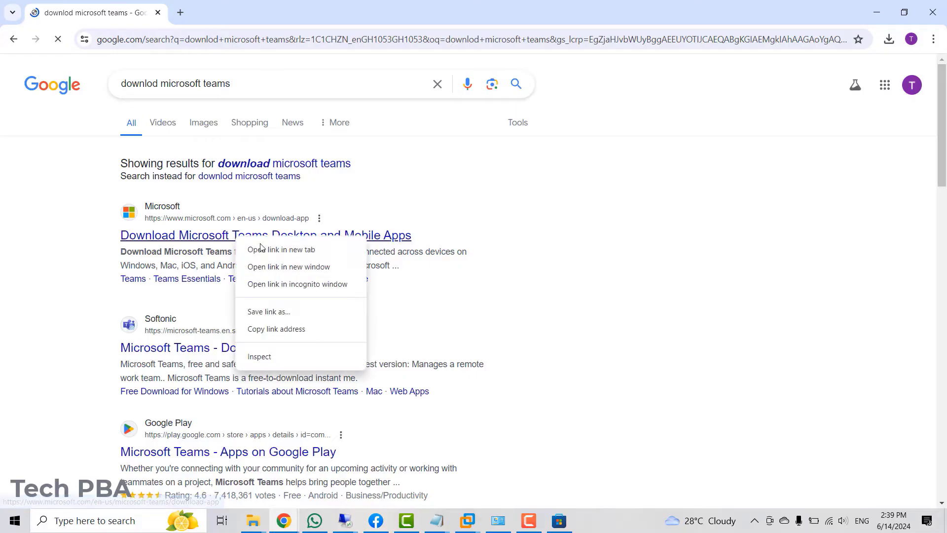
left_click(283, 249)
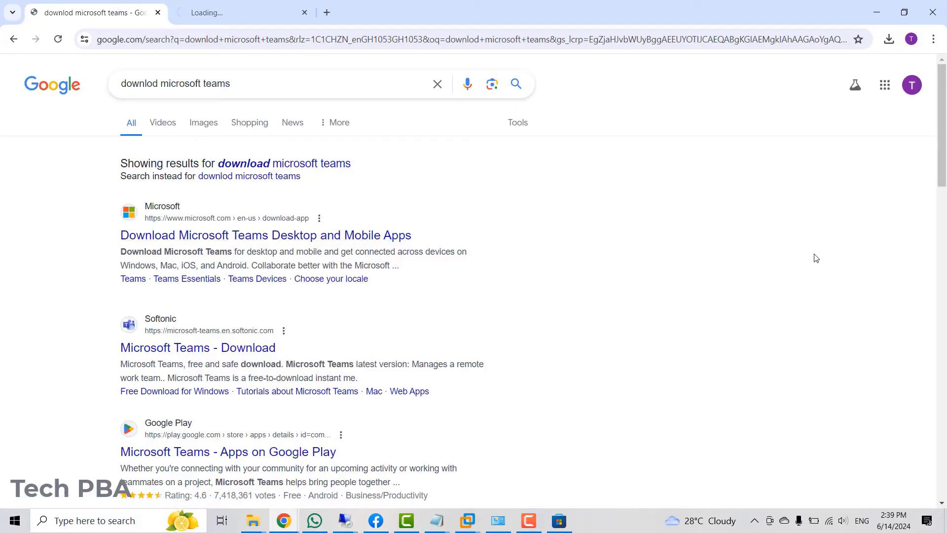
On Microsoft's page, reach the Windows work-or-school download choices (64-bit, 32-bit, ARM64)
left_click(265, 235)
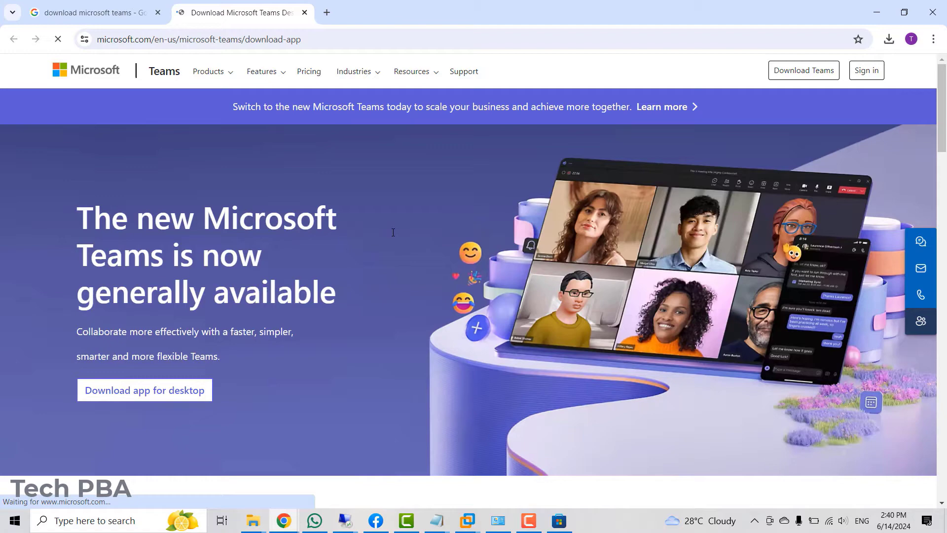
mouse_move(333, 279)
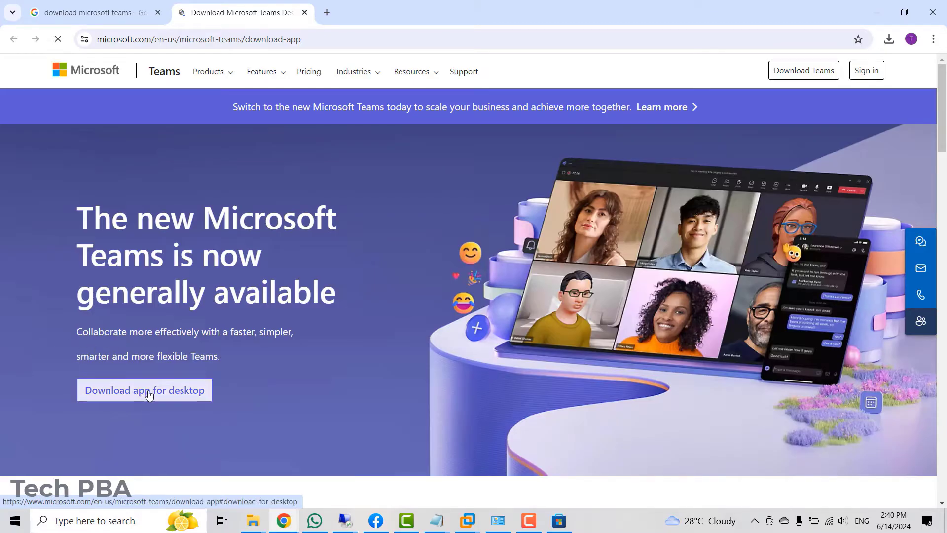
left_click(144, 389)
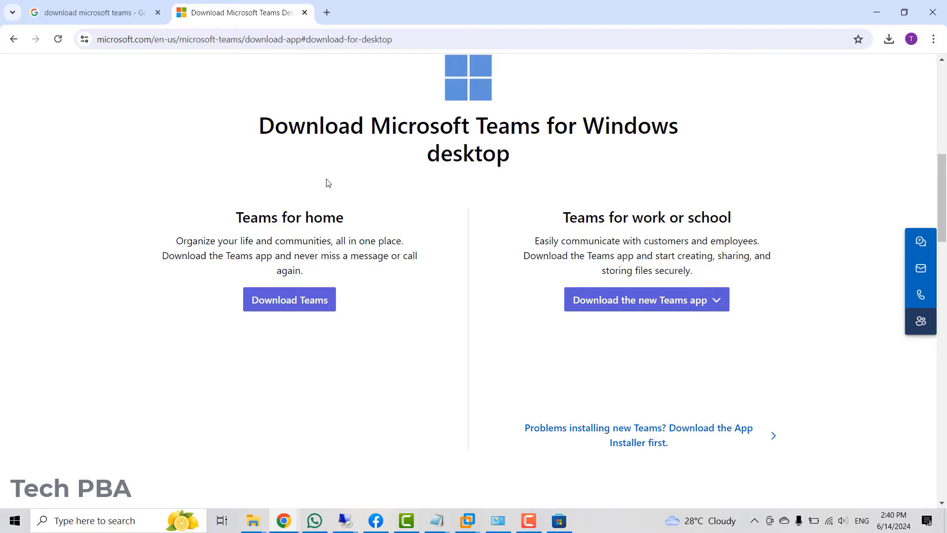
mouse_move(374, 233)
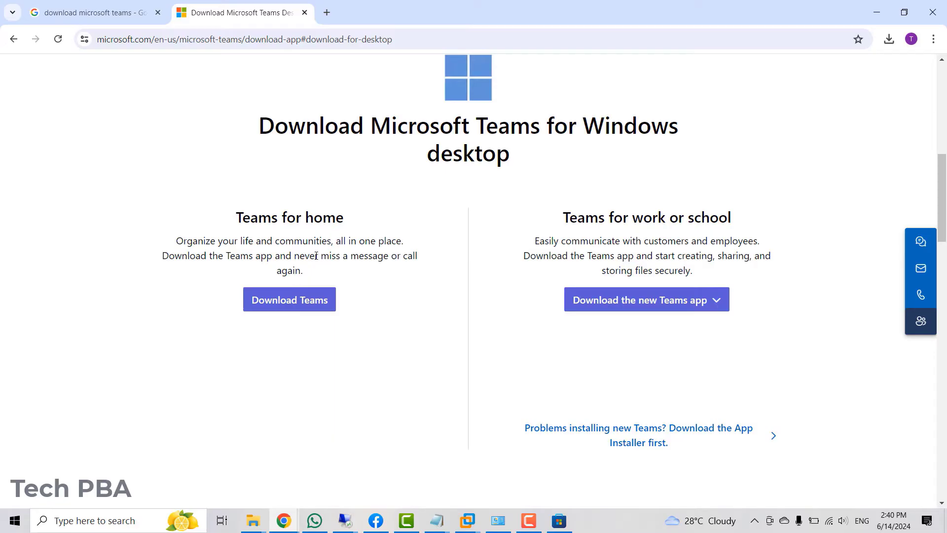
mouse_move(289, 300)
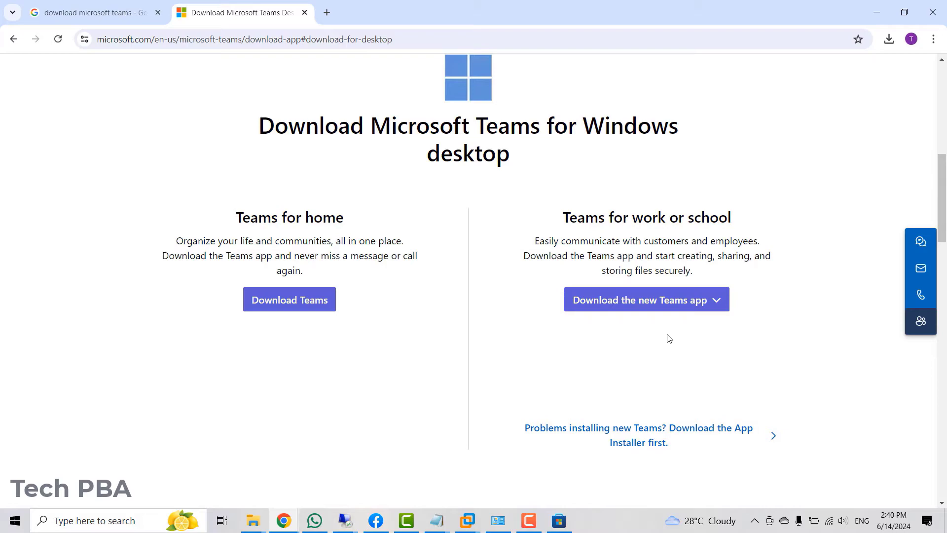
mouse_move(671, 353)
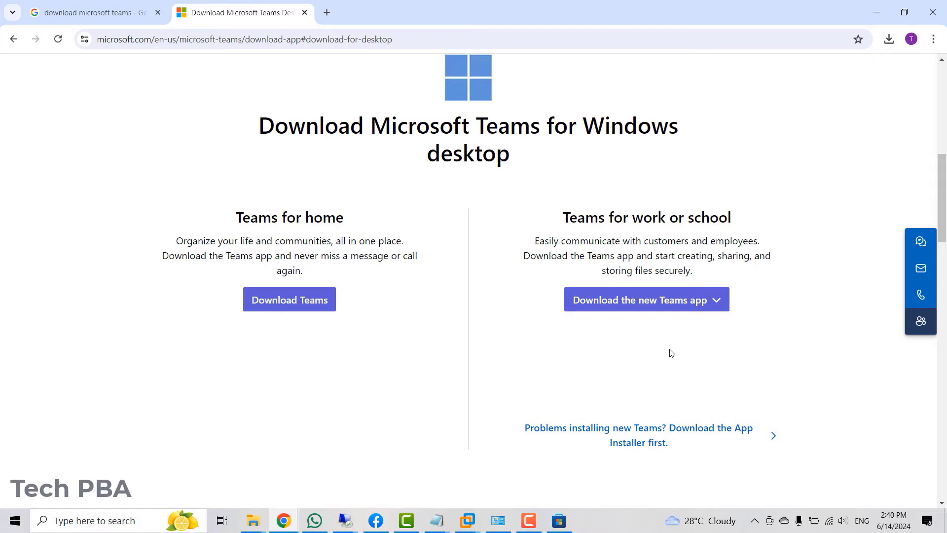
mouse_move(633, 235)
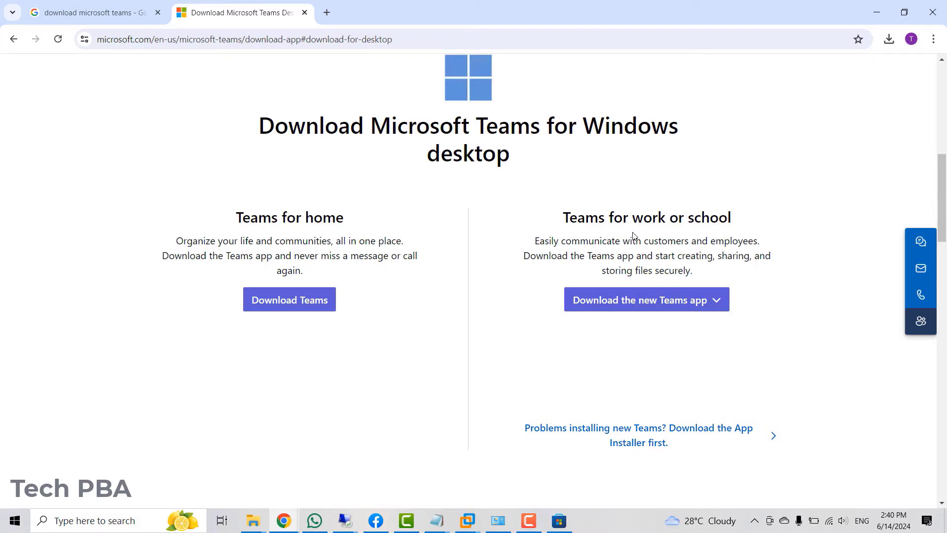
mouse_move(658, 245)
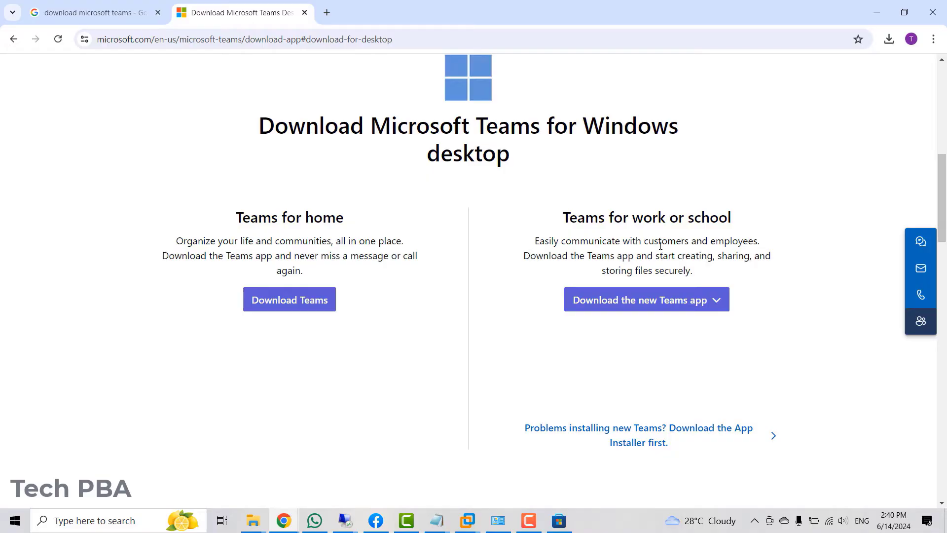
mouse_move(605, 307)
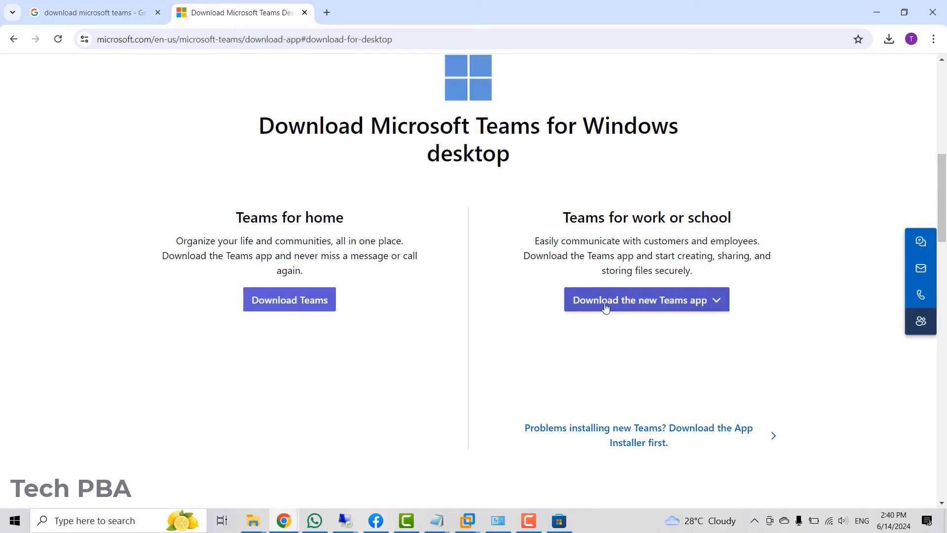
mouse_move(681, 309)
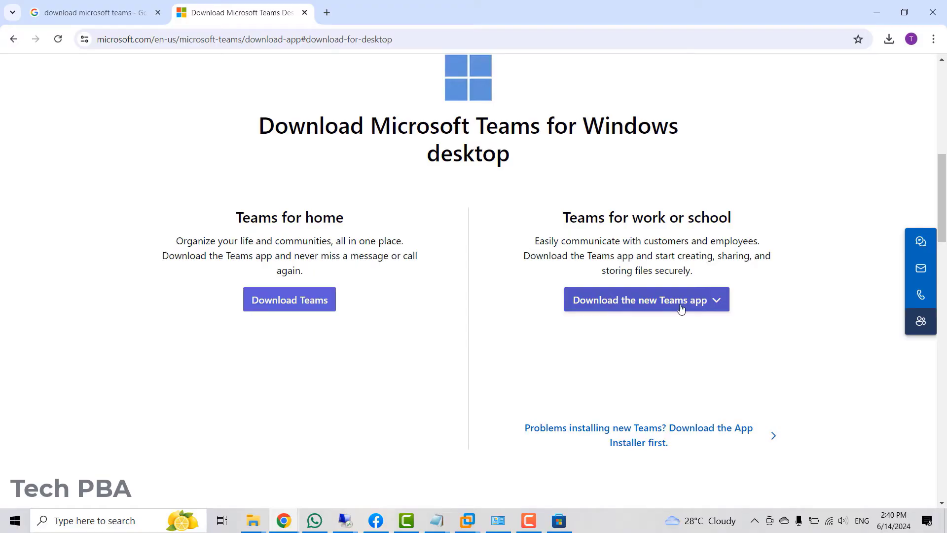
mouse_move(638, 248)
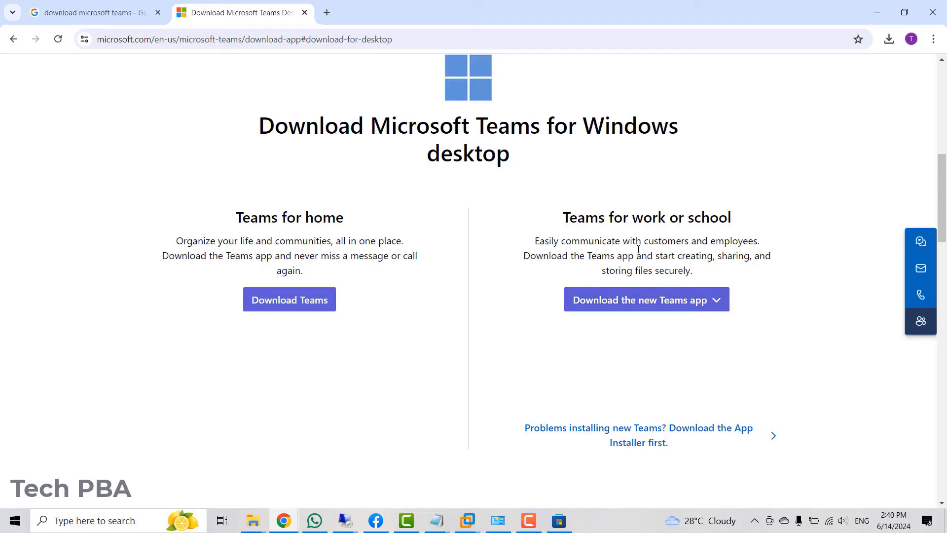
mouse_move(639, 306)
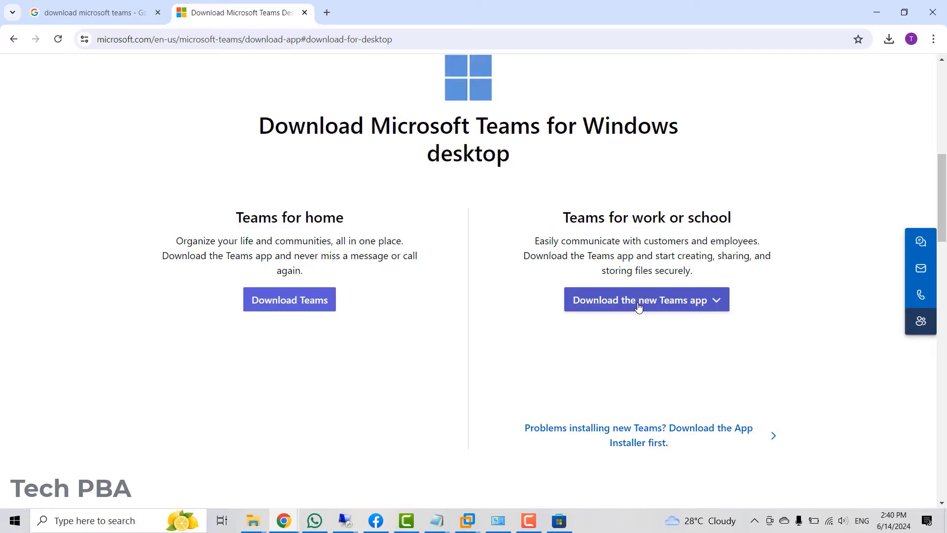
left_click(645, 300)
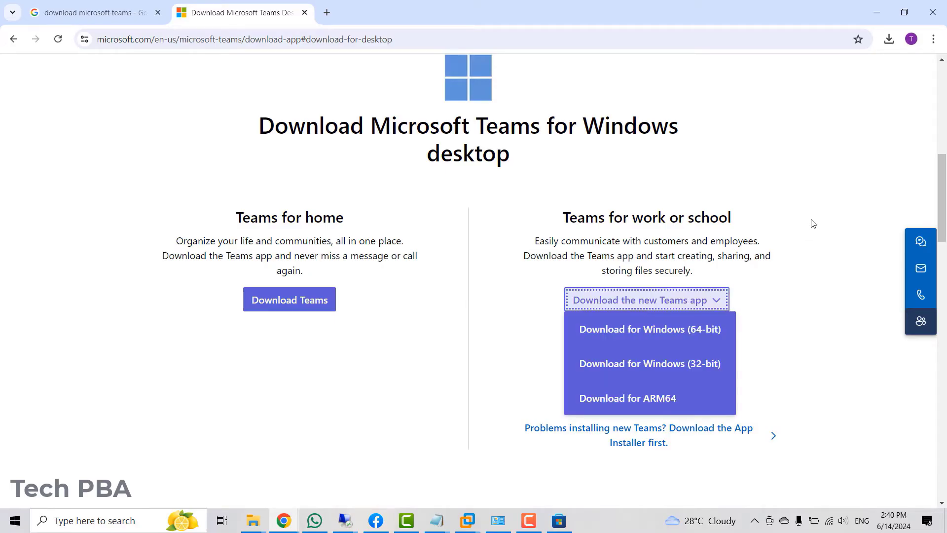
mouse_move(613, 336)
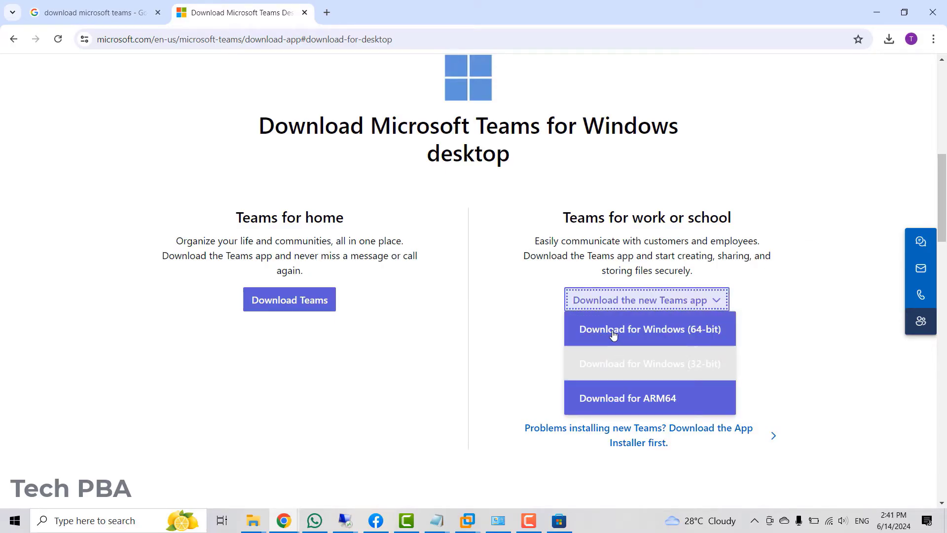
mouse_move(584, 399)
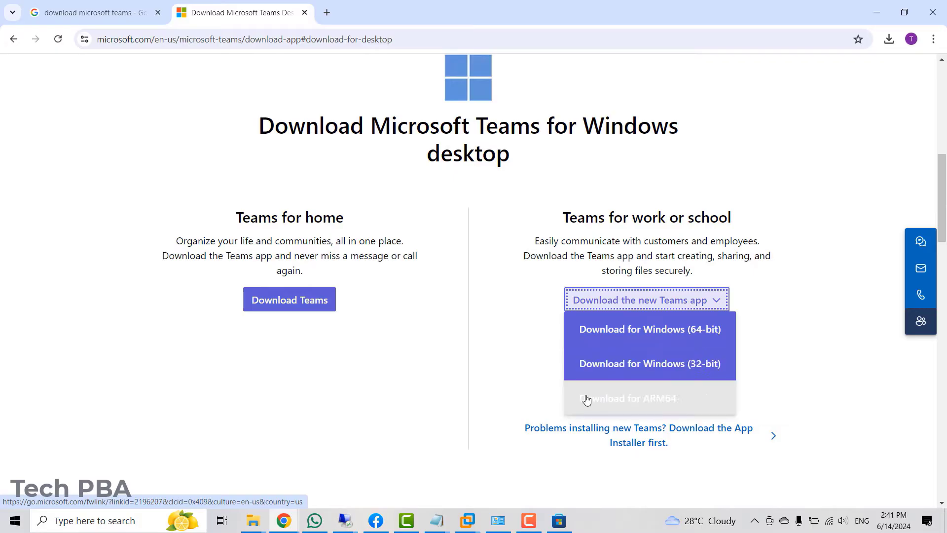
mouse_move(653, 338)
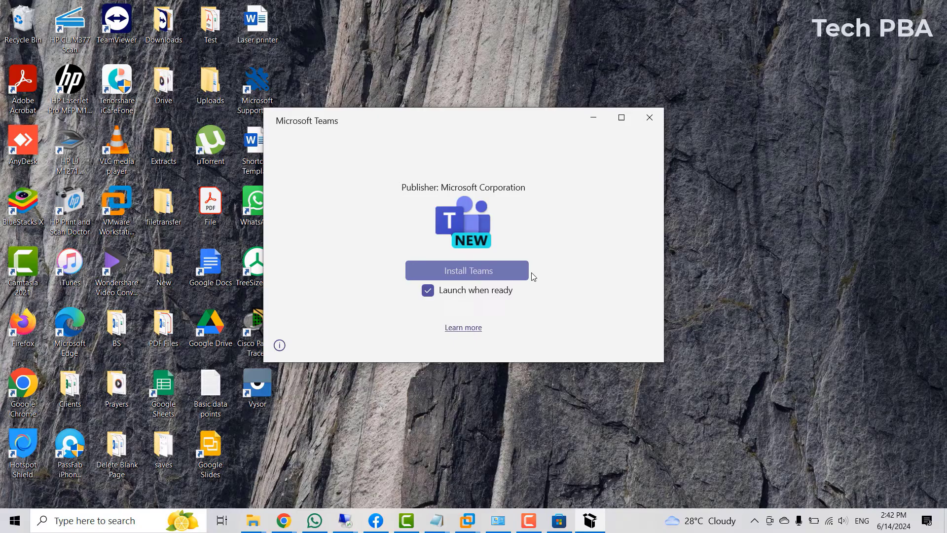
Start installing the new Teams app with 'Launch when ready' kept checked
left_click(466, 271)
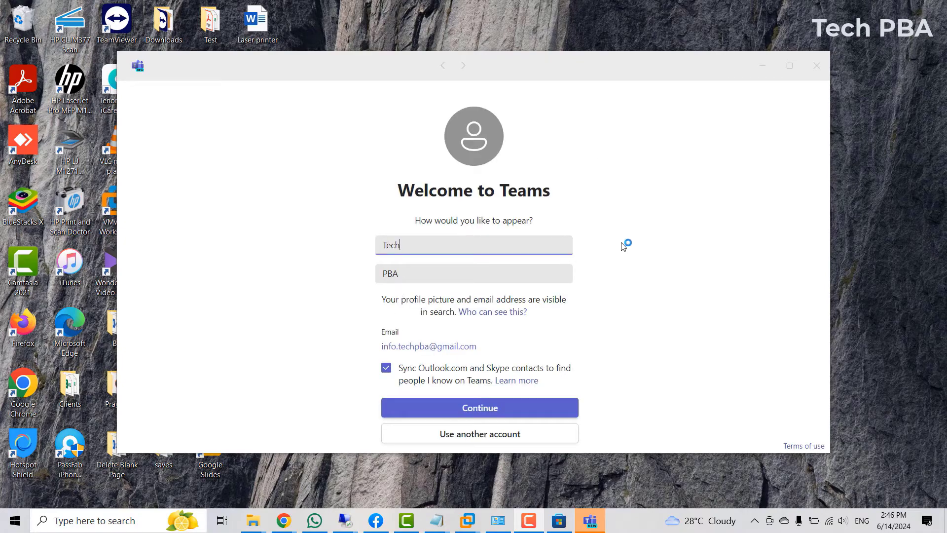
mouse_move(367, 258)
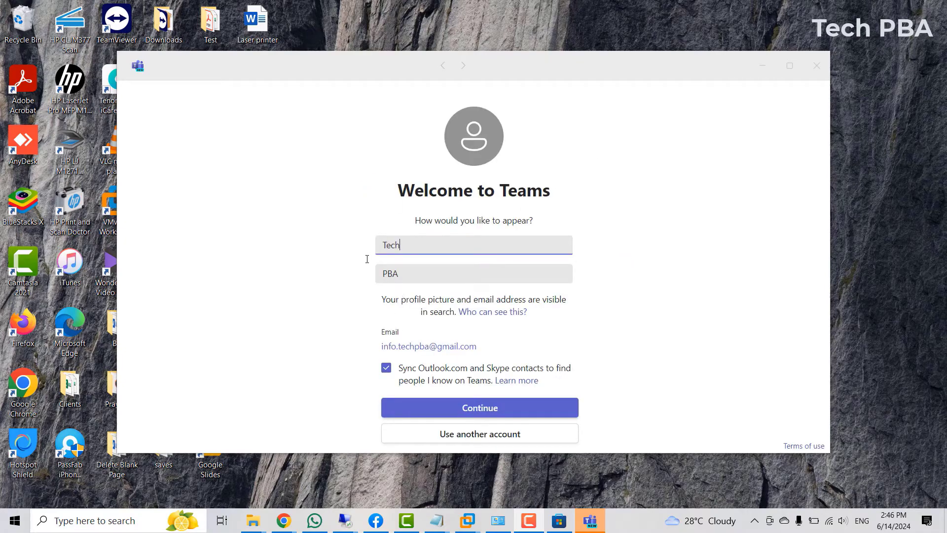
mouse_move(341, 299)
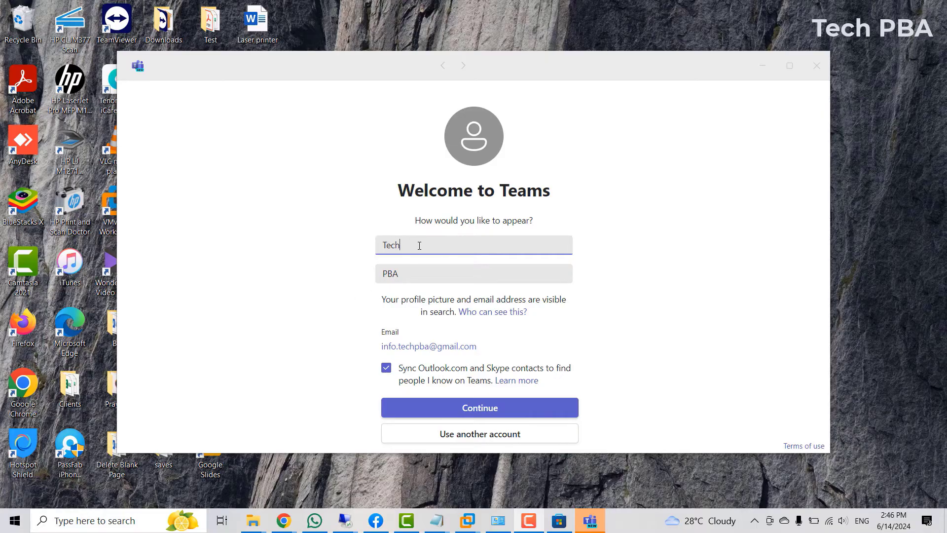
Confirm the Tech PBA name fields on 'Welcome to Teams' and continue
double_click(390, 274)
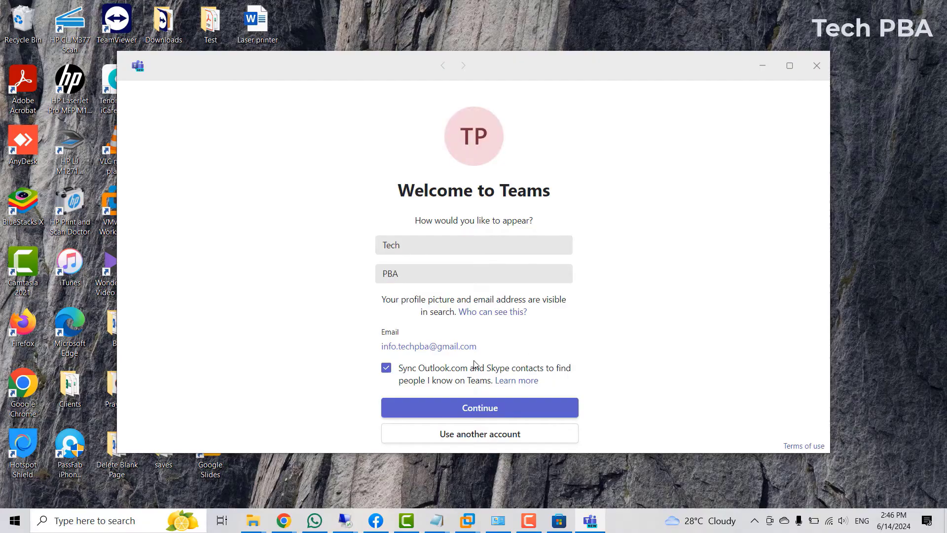
mouse_move(353, 352)
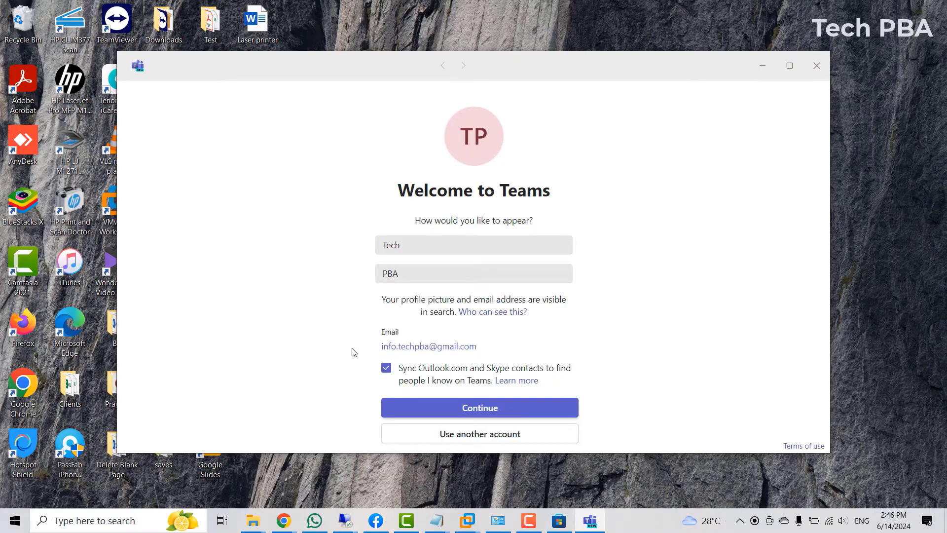
mouse_move(700, 373)
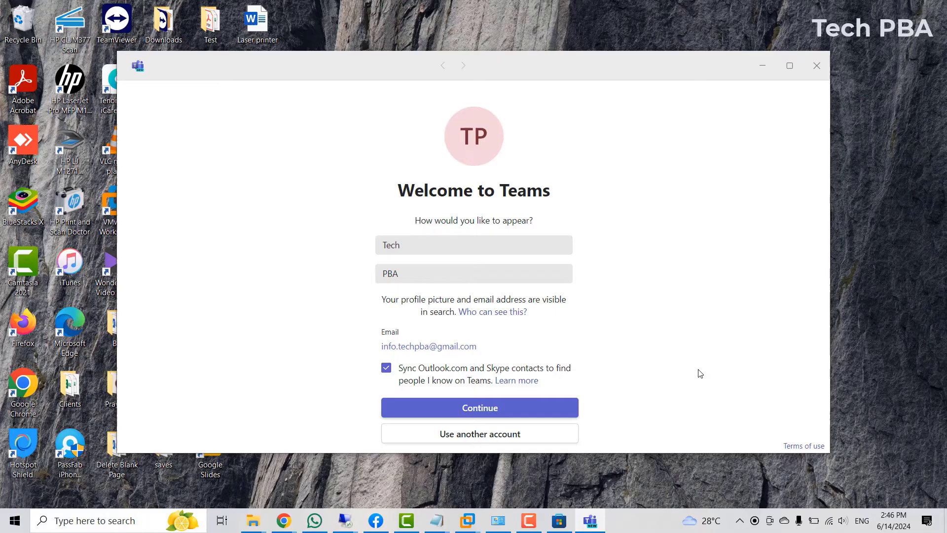
mouse_move(372, 344)
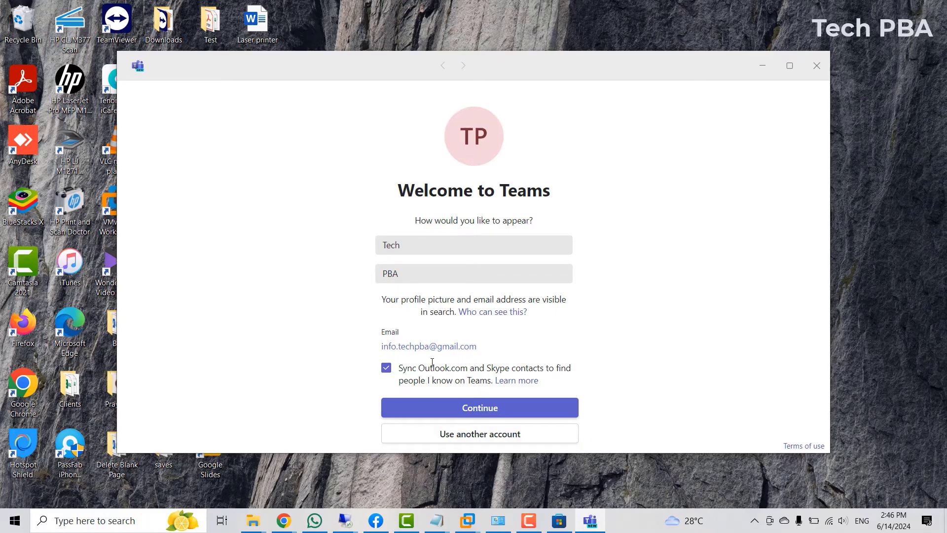
mouse_move(477, 445)
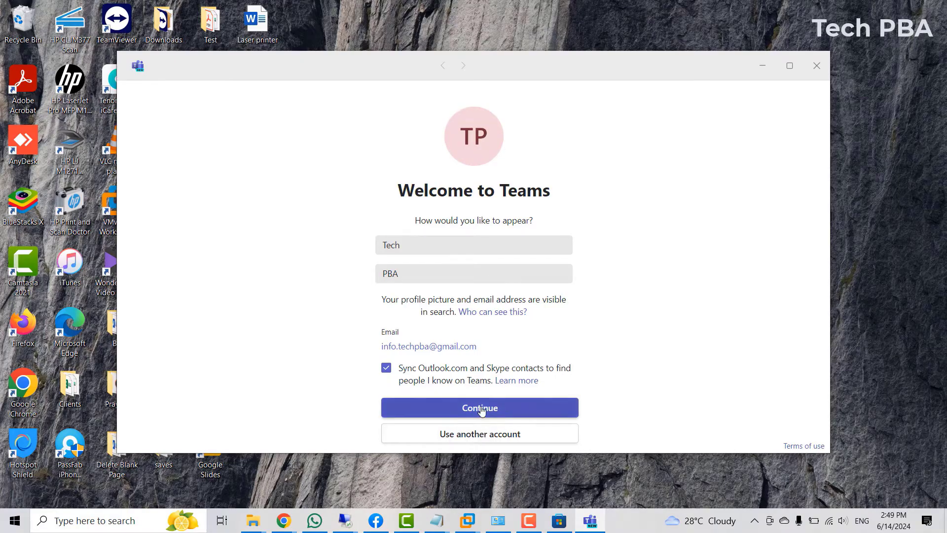
left_click(479, 407)
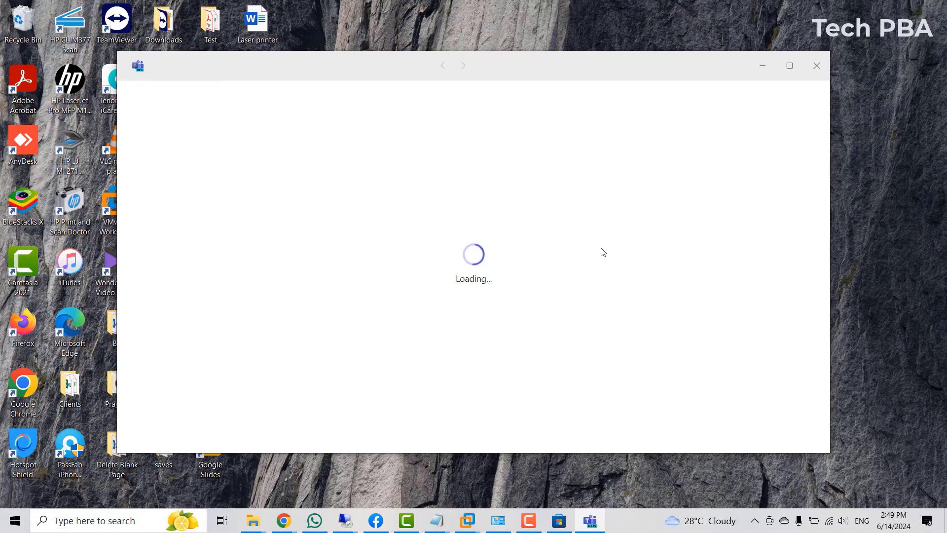
mouse_move(816, 464)
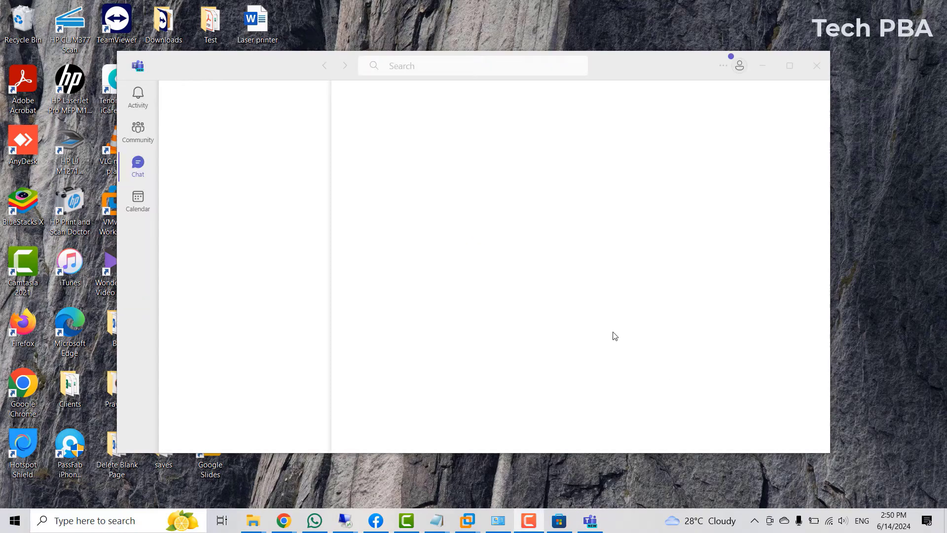
mouse_move(622, 340)
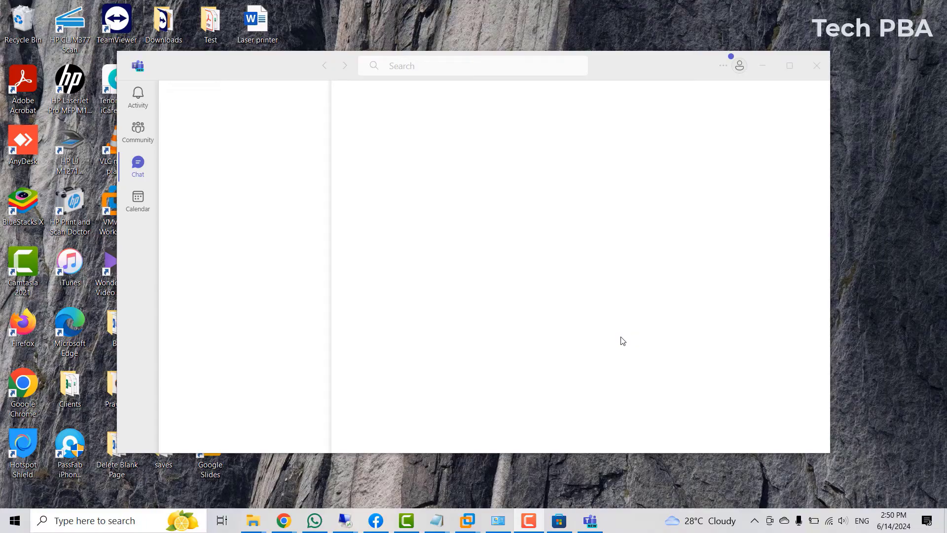
mouse_move(630, 340)
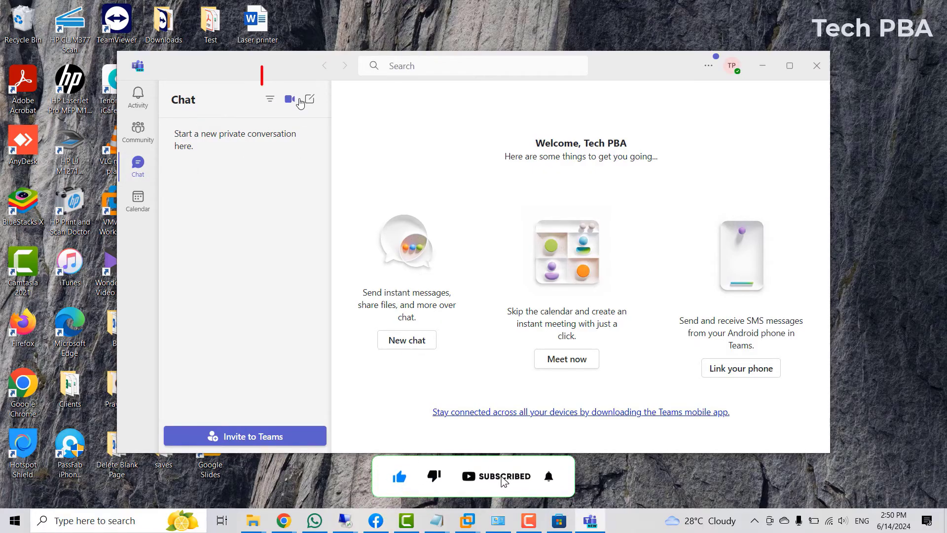
mouse_move(310, 98)
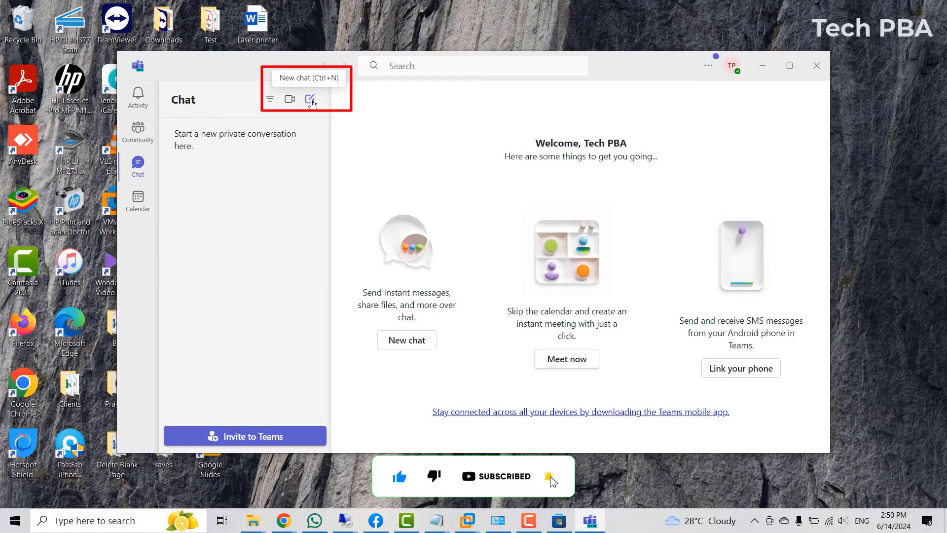
mouse_move(140, 145)
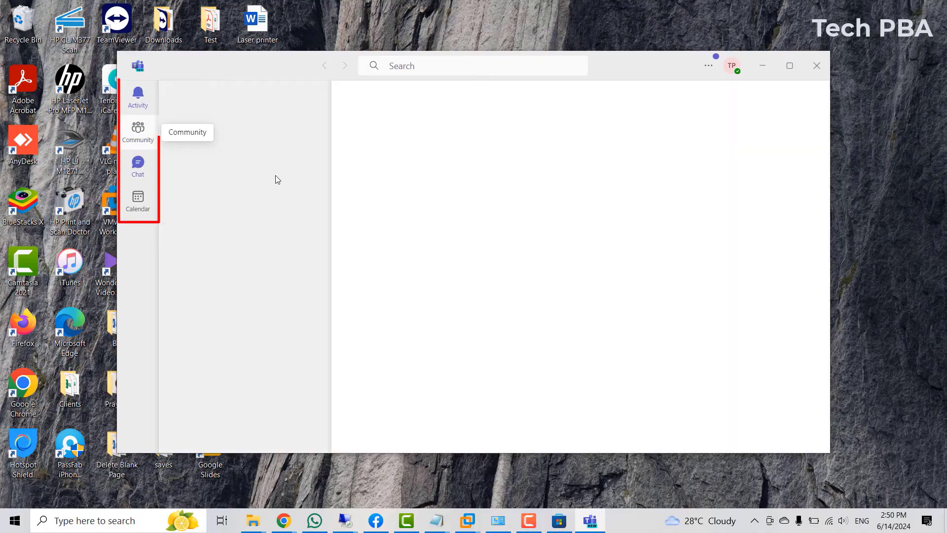
mouse_move(138, 202)
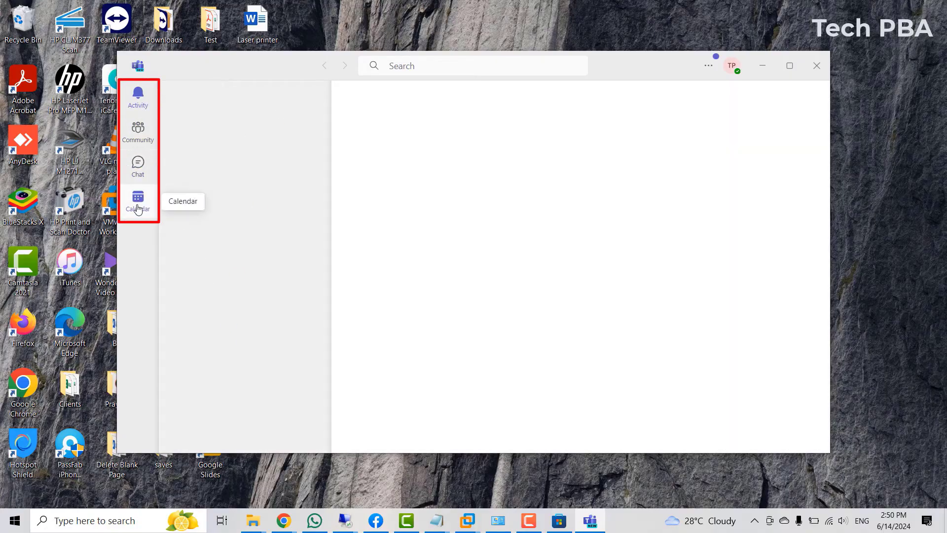
mouse_move(162, 279)
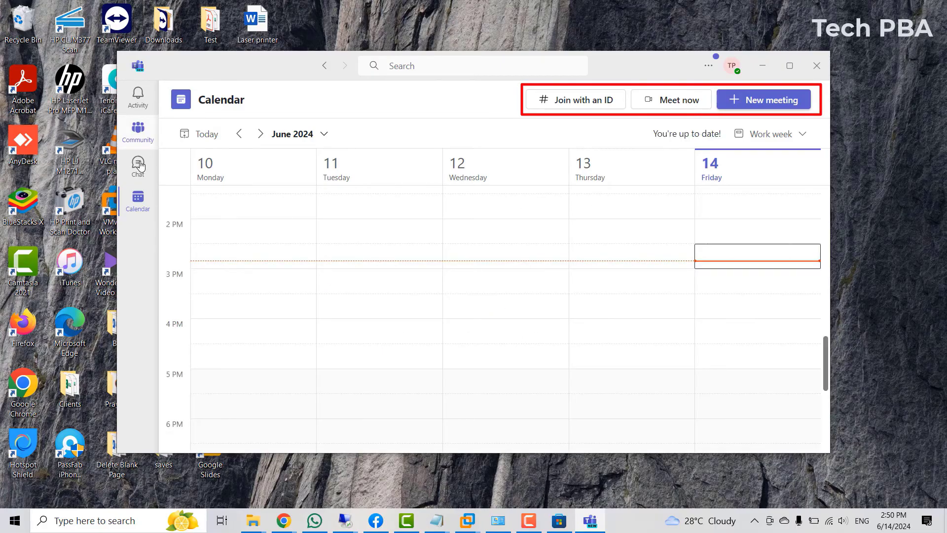
left_click(138, 166)
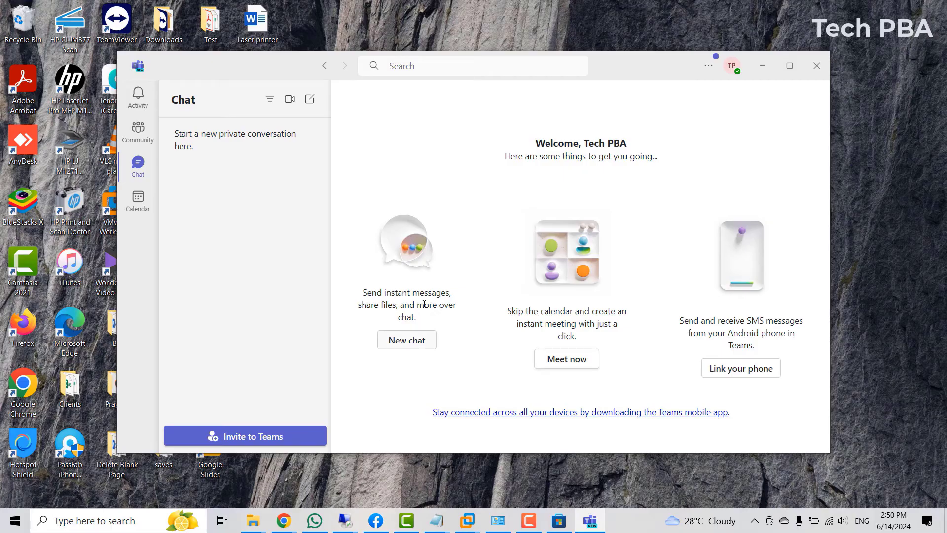
mouse_move(399, 352)
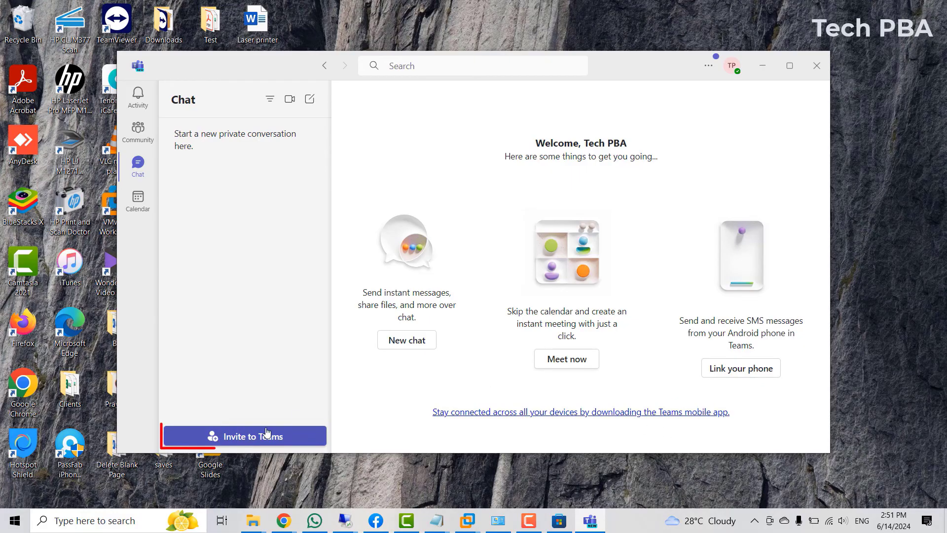
mouse_move(765, 156)
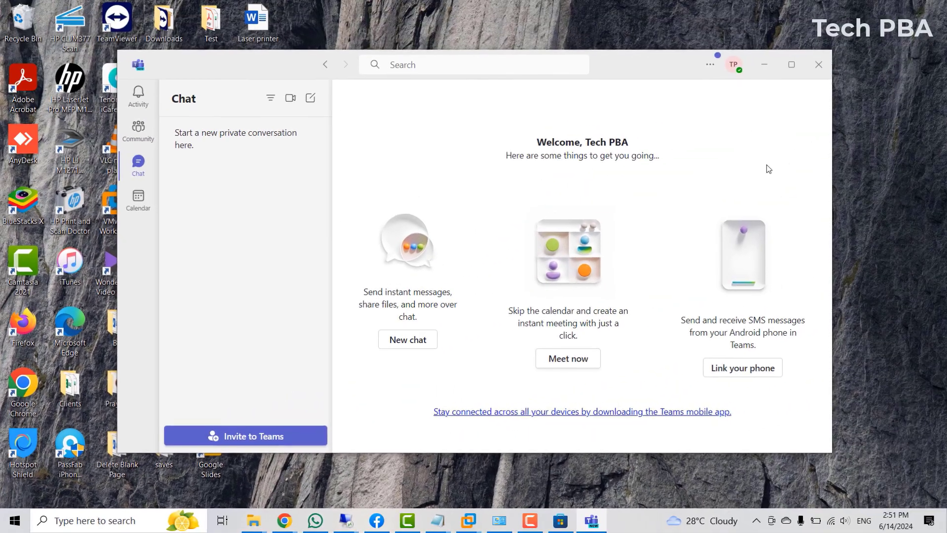
mouse_move(728, 153)
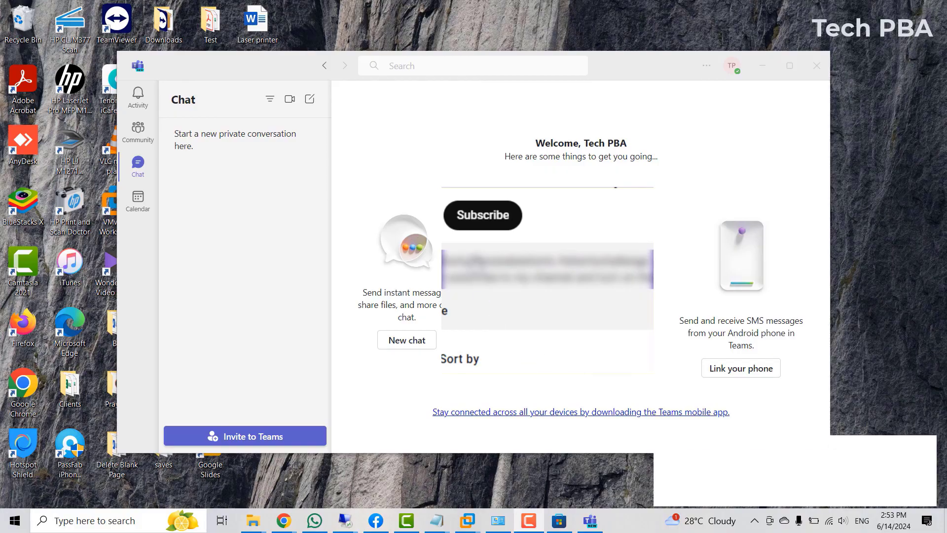
left_click(482, 215)
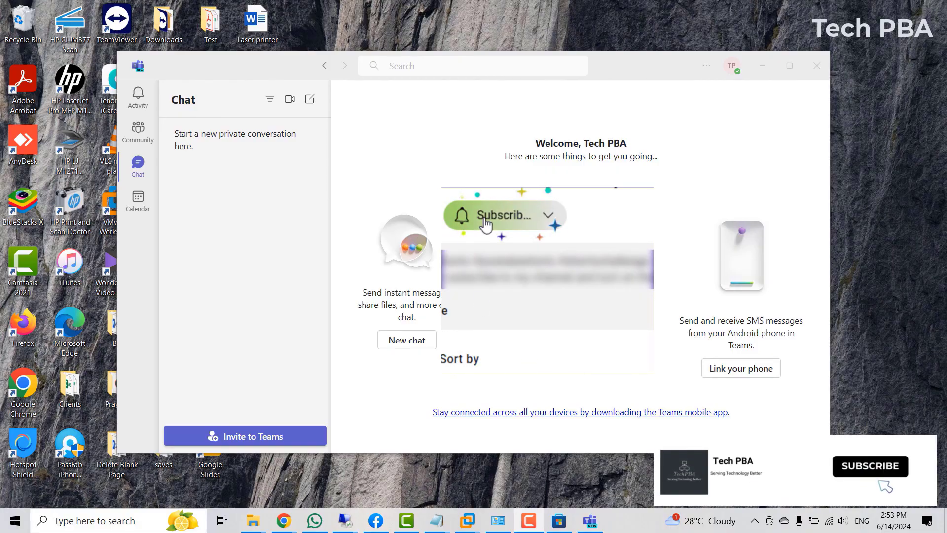
left_click(489, 215)
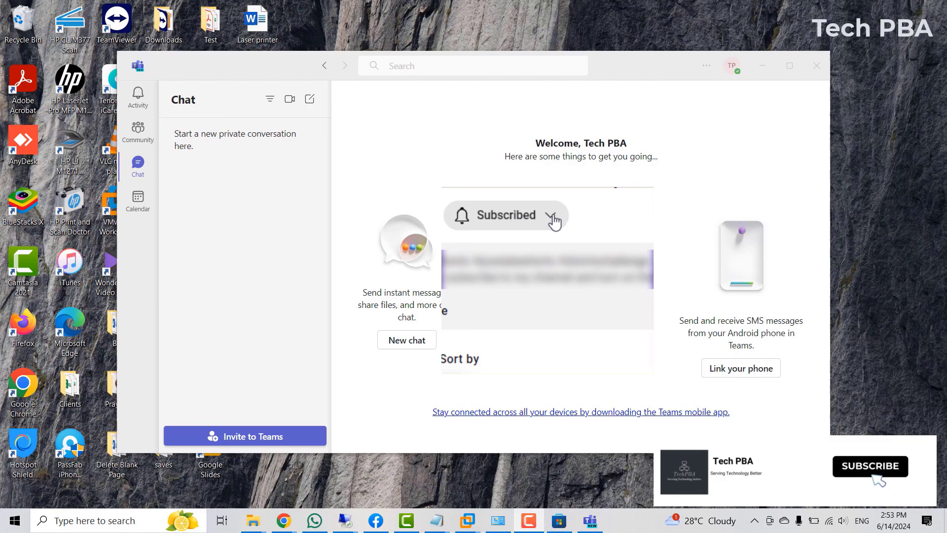